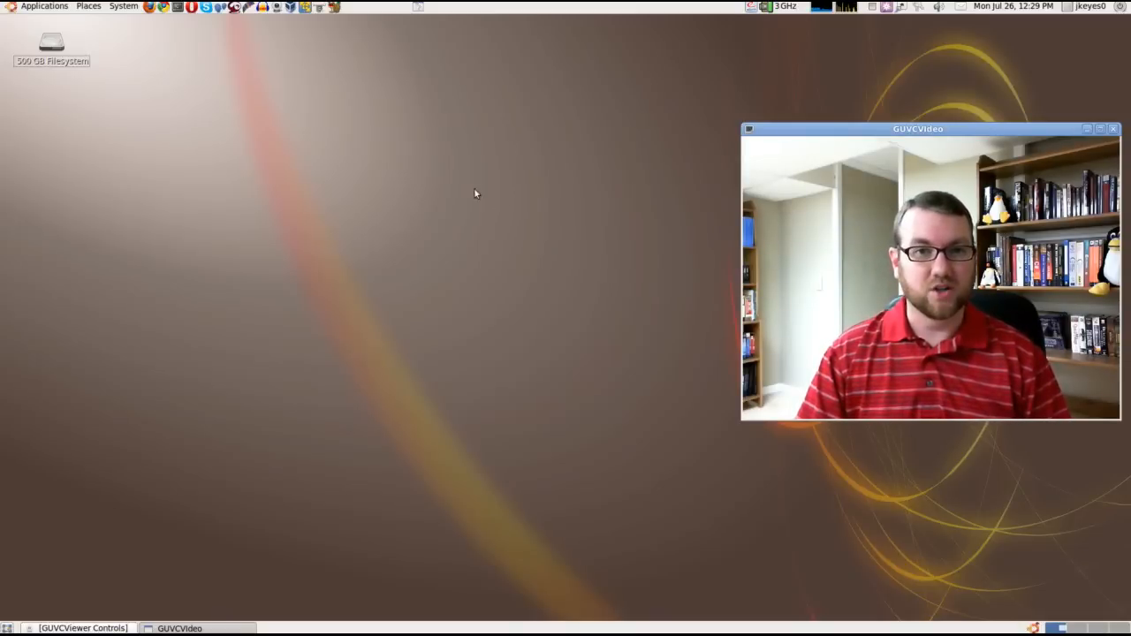
# Launch Terminal from the Applications > Accessories menu
pyautogui.click(43, 5)
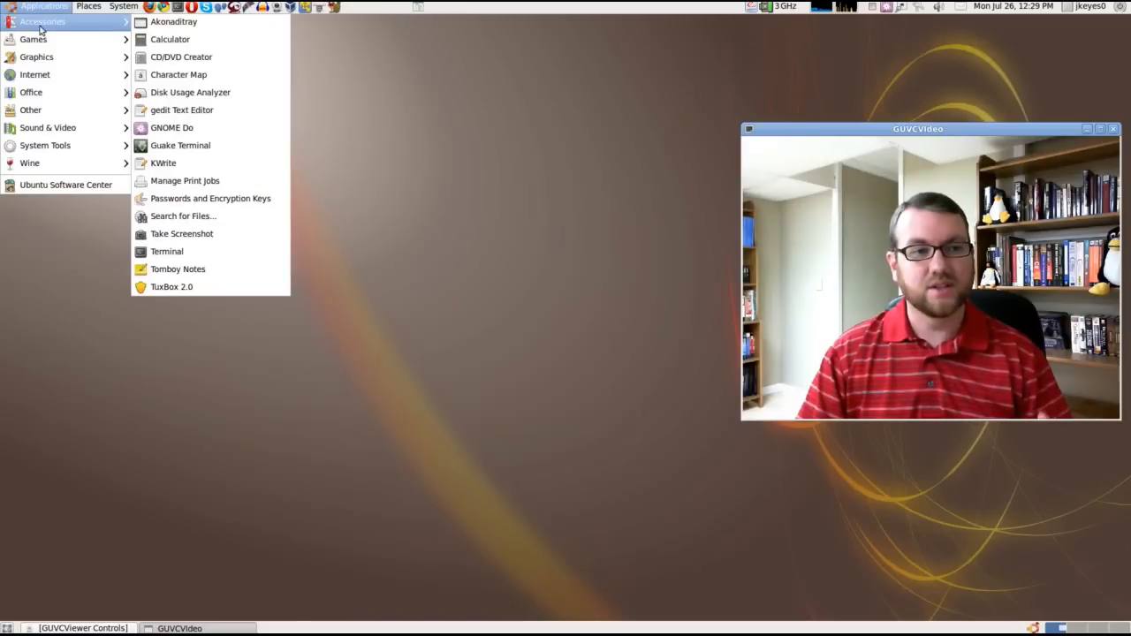
pyautogui.moveTo(177, 255)
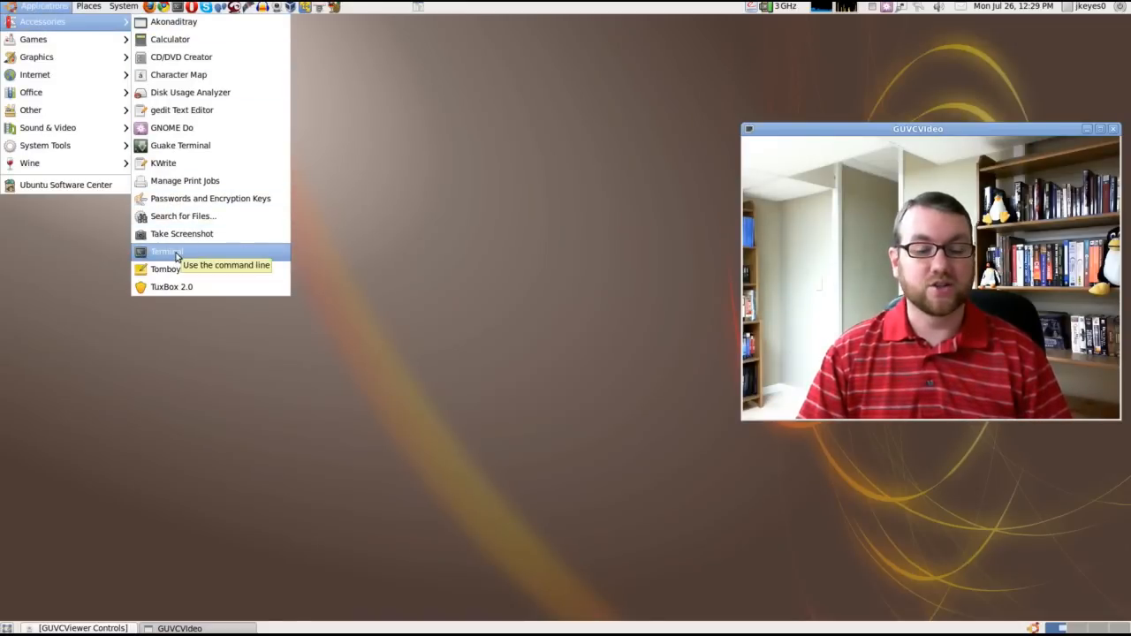
pyautogui.click(163, 251)
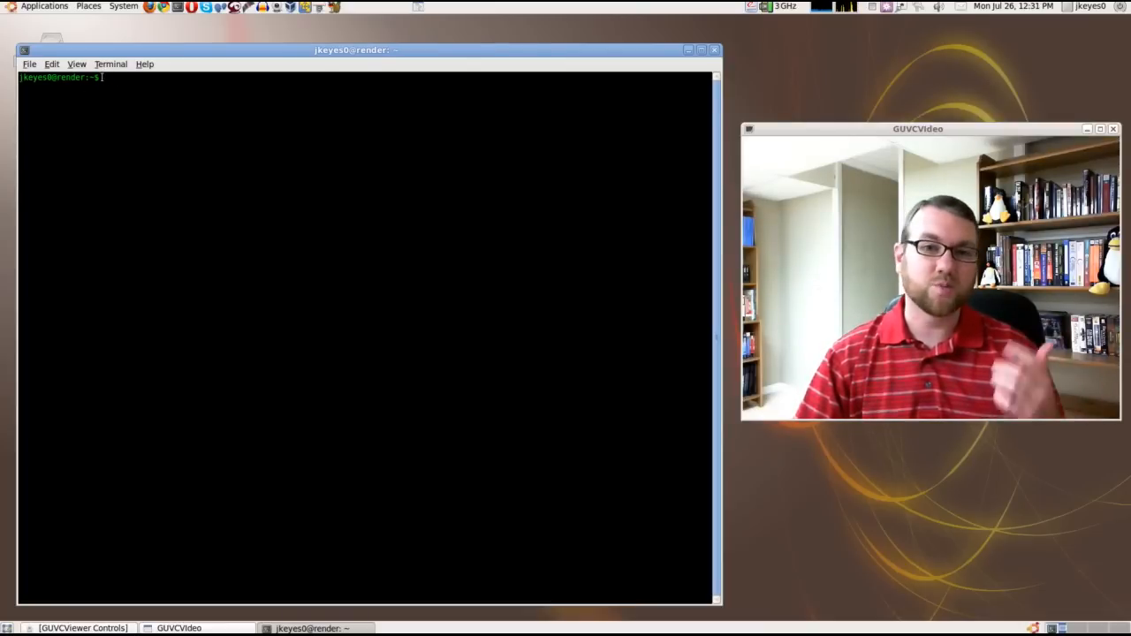
pyautogui.moveTo(106, 95)
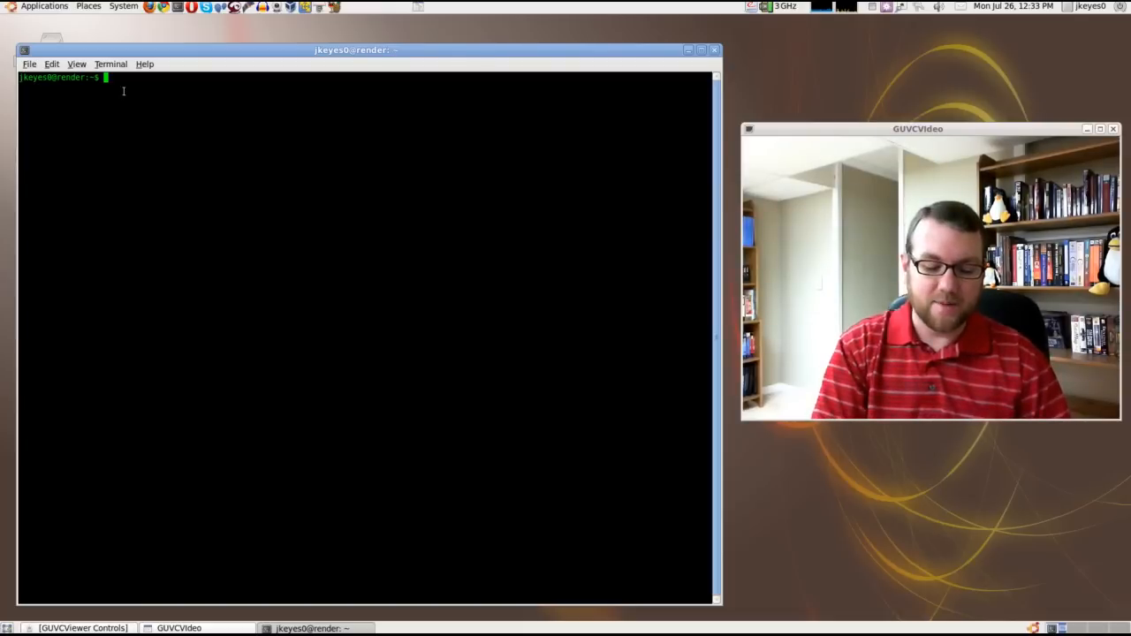
# Run pwd to print the home directory path
pyautogui.write('pwd')
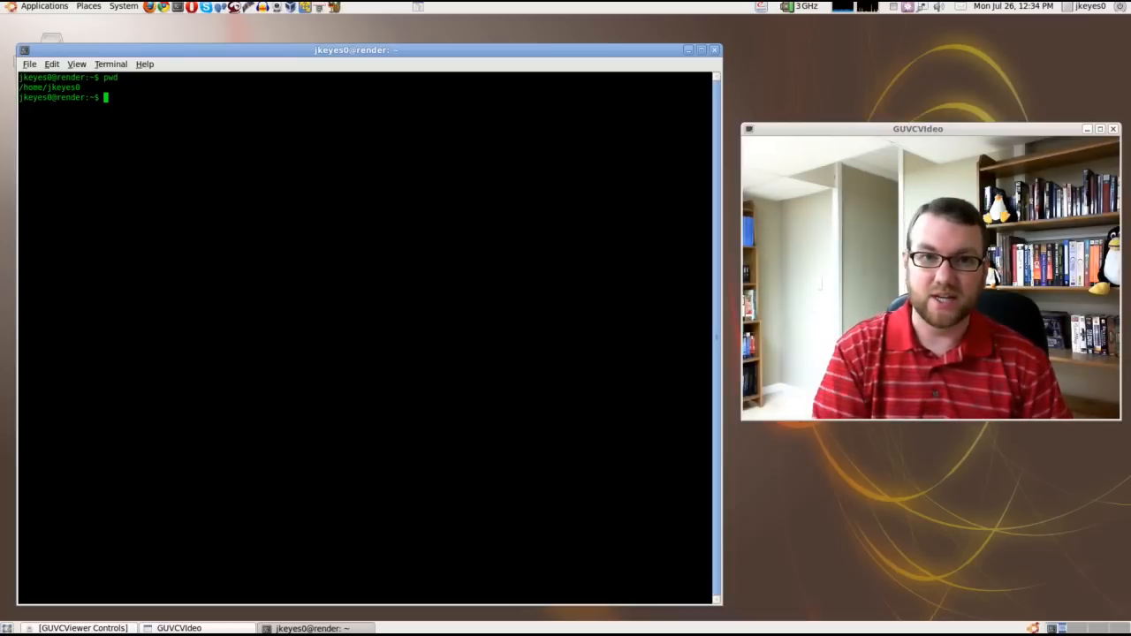
# Run ls, then ls -a to include the hidden dot-files
pyautogui.write('ls')
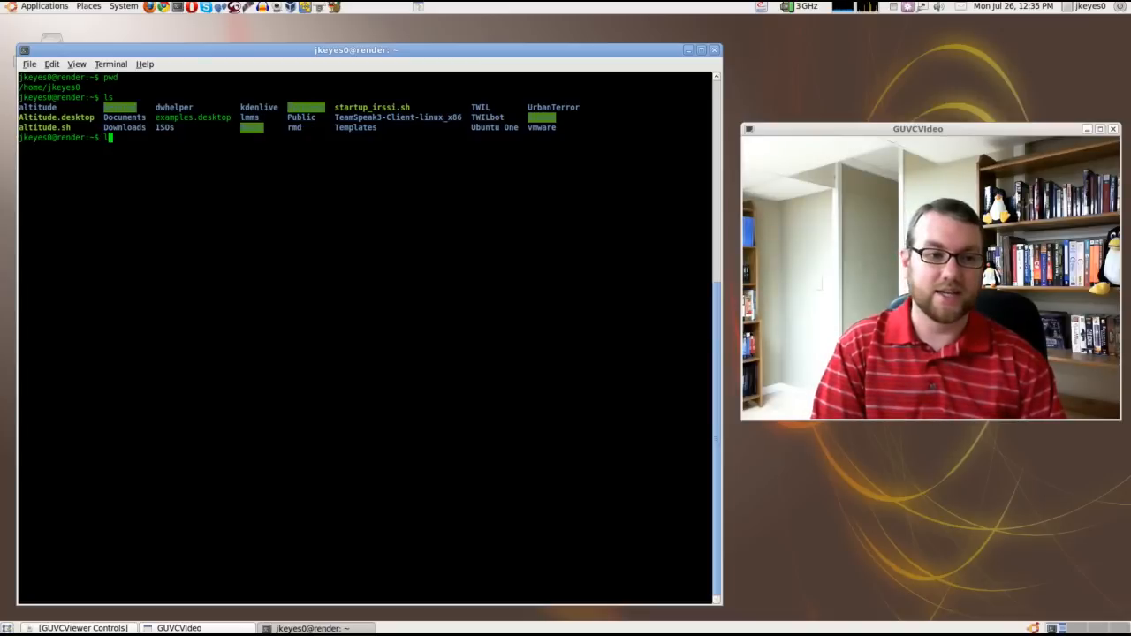
pyautogui.write('ls -a')
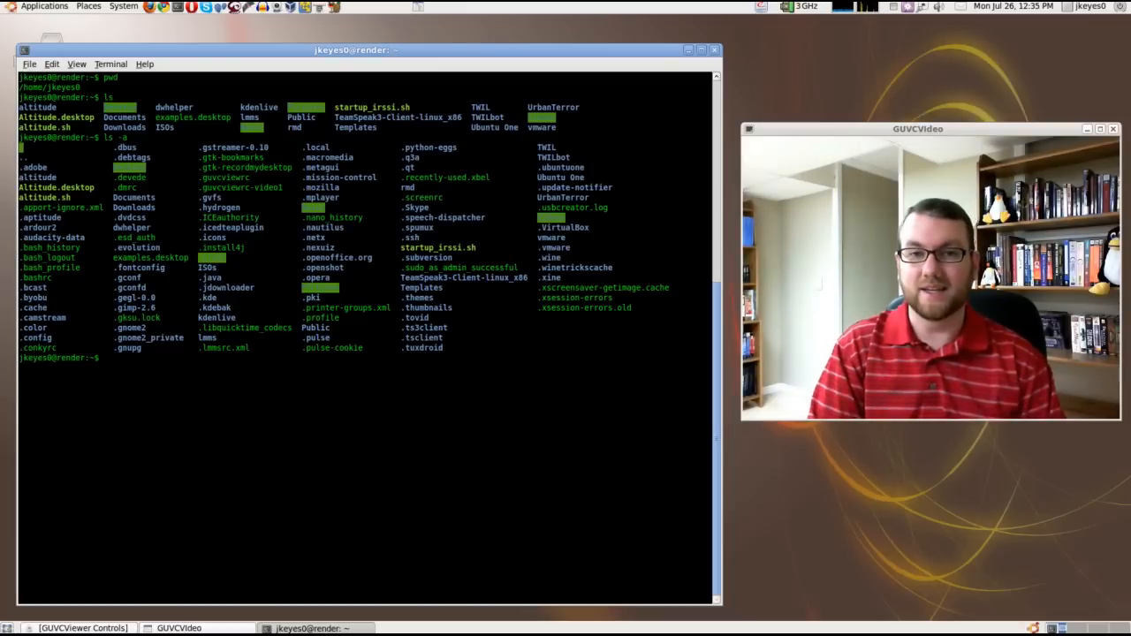
# Run ls -l, then cd into UrbanTerror via Tab-completion and list its files
pyautogui.write('ls')
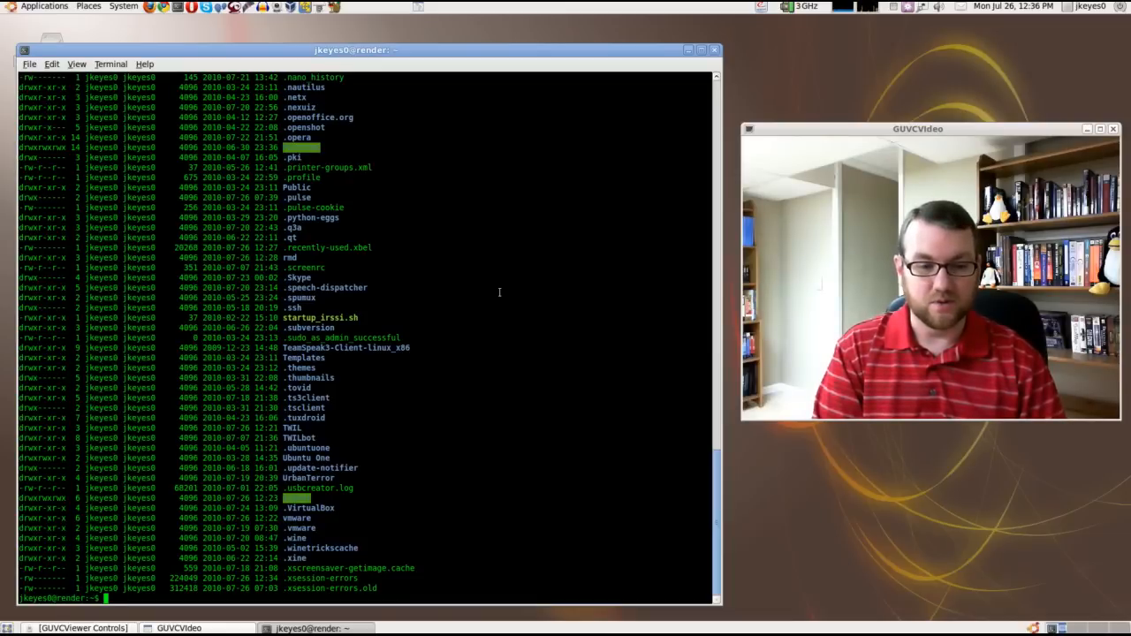
pyautogui.write('cd ur')
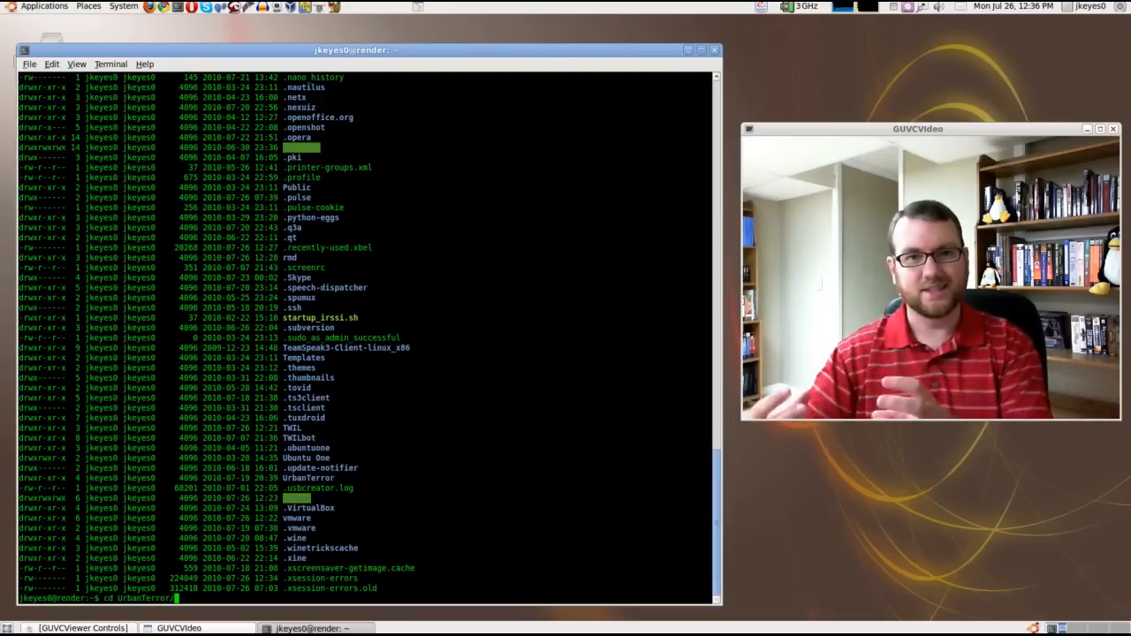
pyautogui.press('Return')
pyautogui.write('ls')
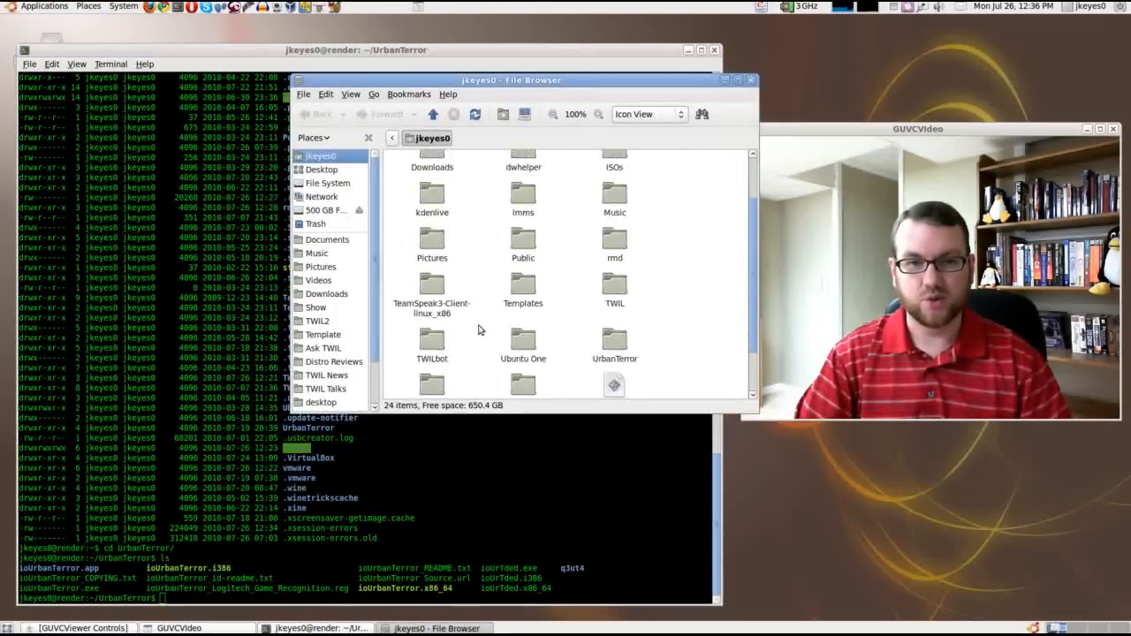
# Scroll the File Browser to the UrbanTerror folder and double-click it before closing the window
pyautogui.scroll(-3)
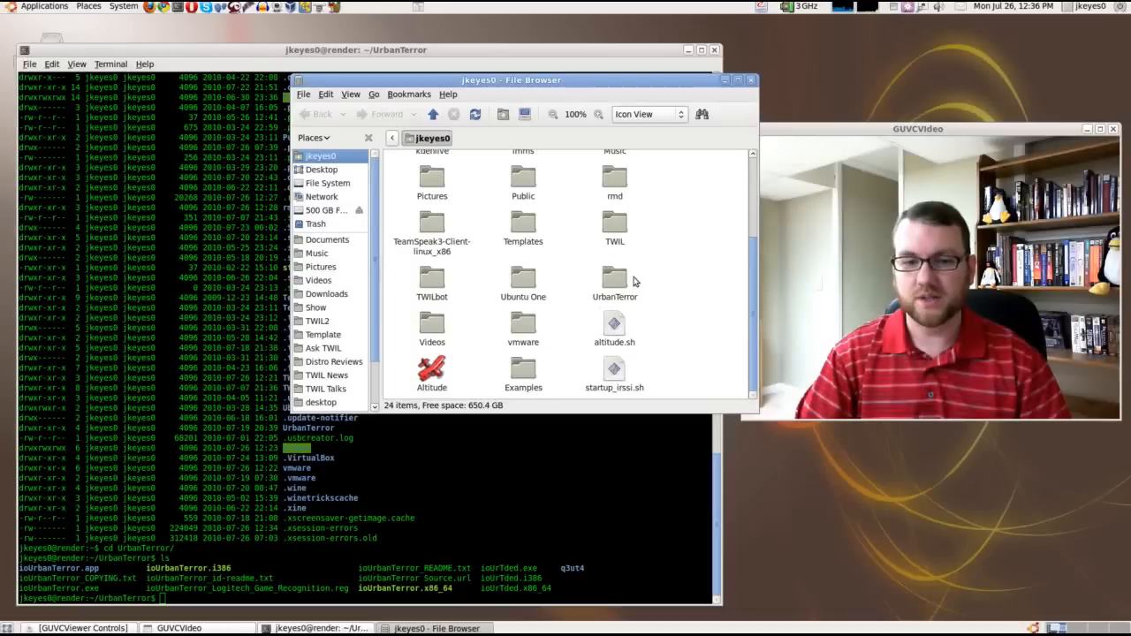
pyautogui.doubleClick(615, 279)
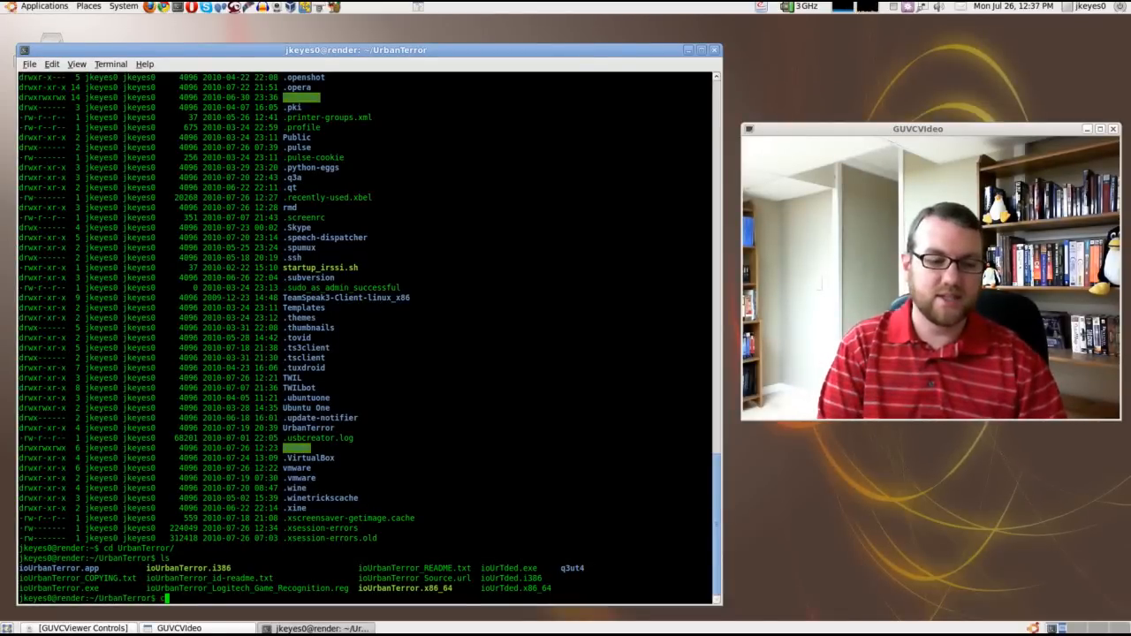
# Go back up to the home folder with cd .. and confirm the path with pwd
pyautogui.write('cd ..')
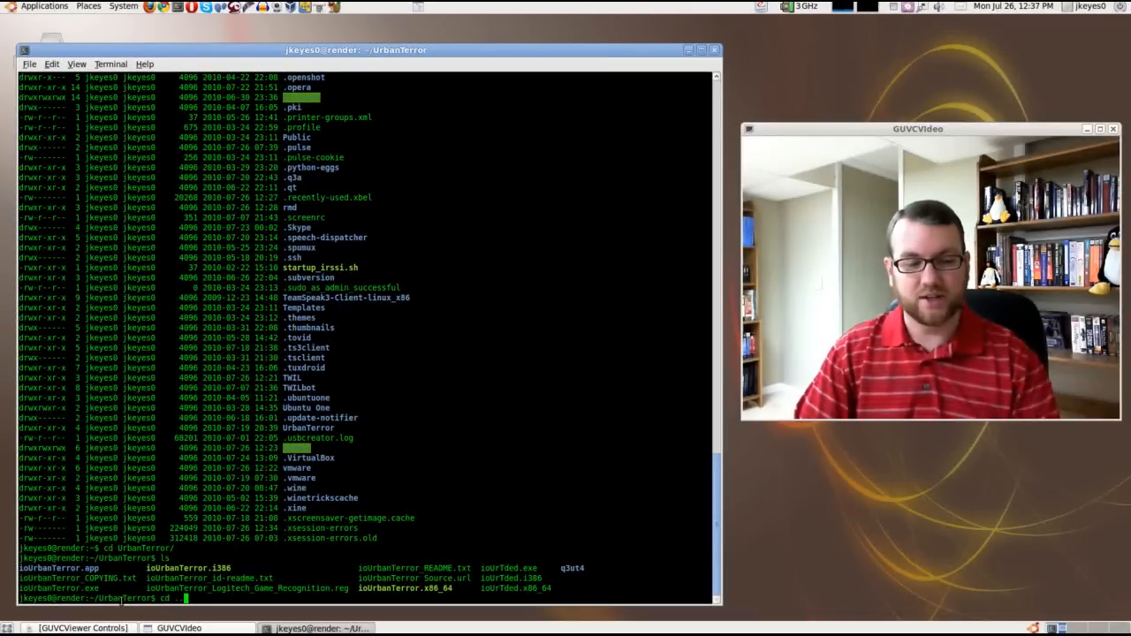
pyautogui.press('Return')
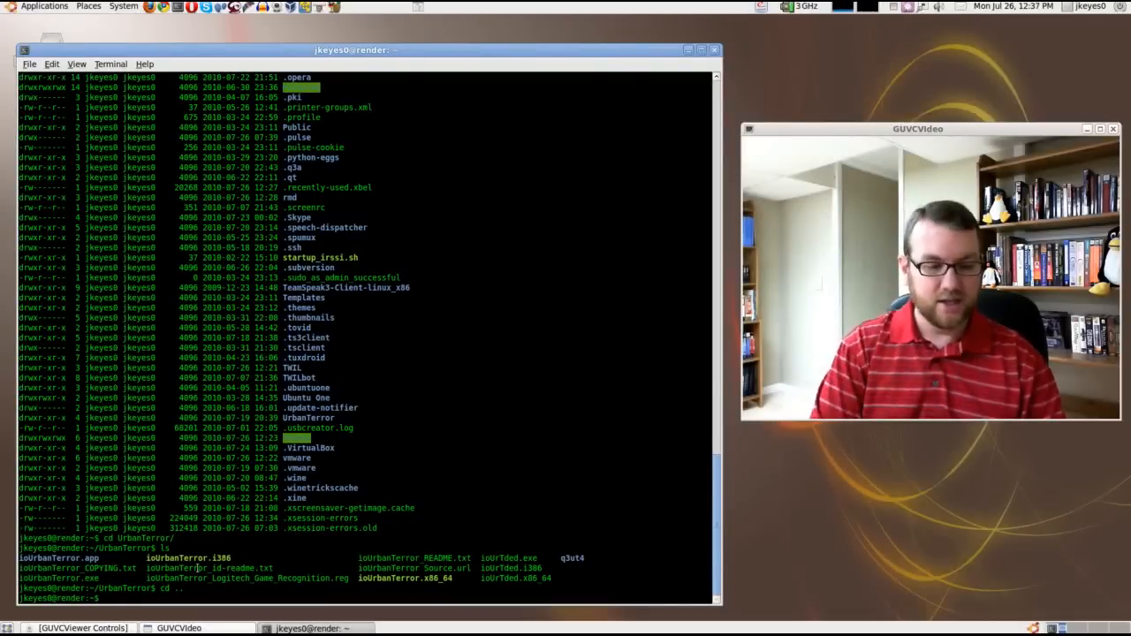
pyautogui.write('pwd')
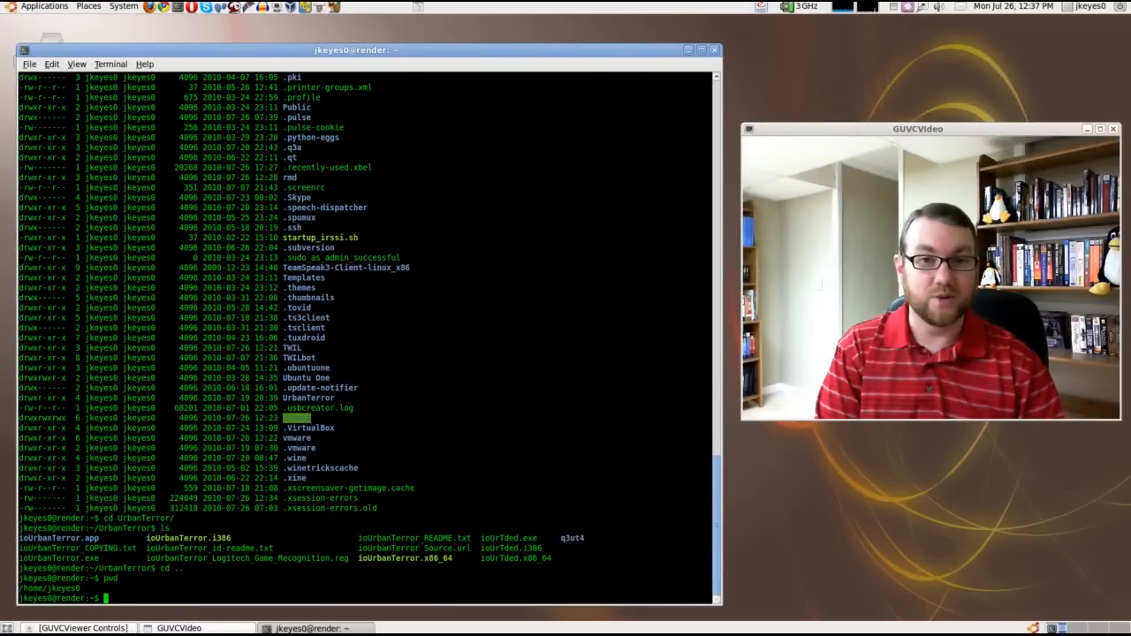
# Descend into UrbanTerror/ioUrbanTerror.app's Contents and Resources folders, listing each, then cd home
pyautogui.write('cd UrbanTerror/')
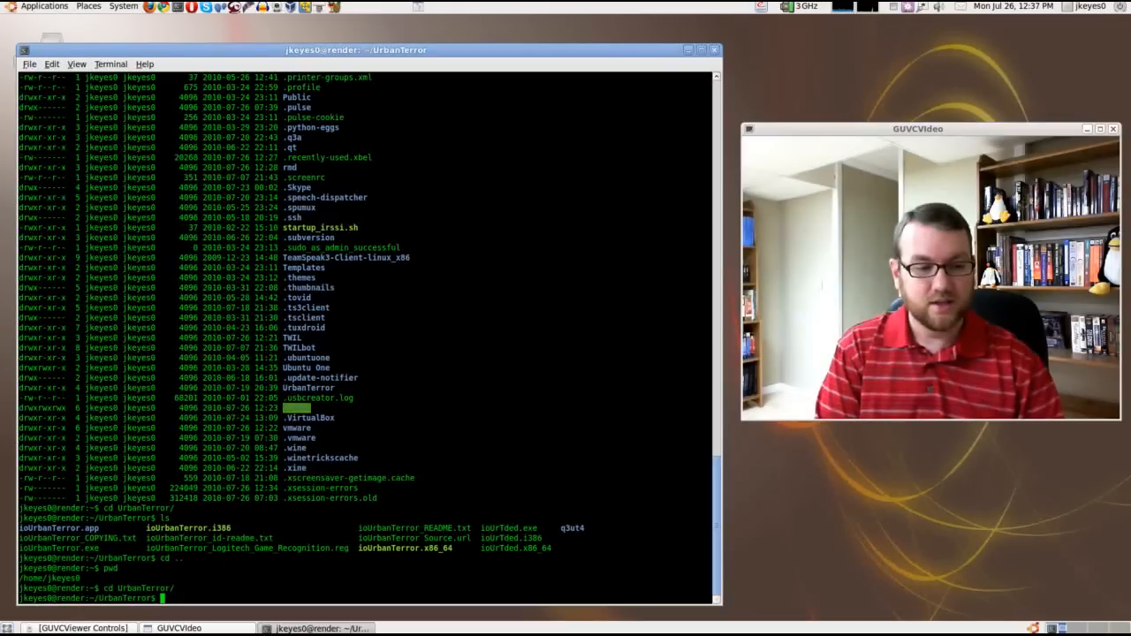
pyautogui.write('cd ioUrbanTerror.app/')
pyautogui.write('cd -')
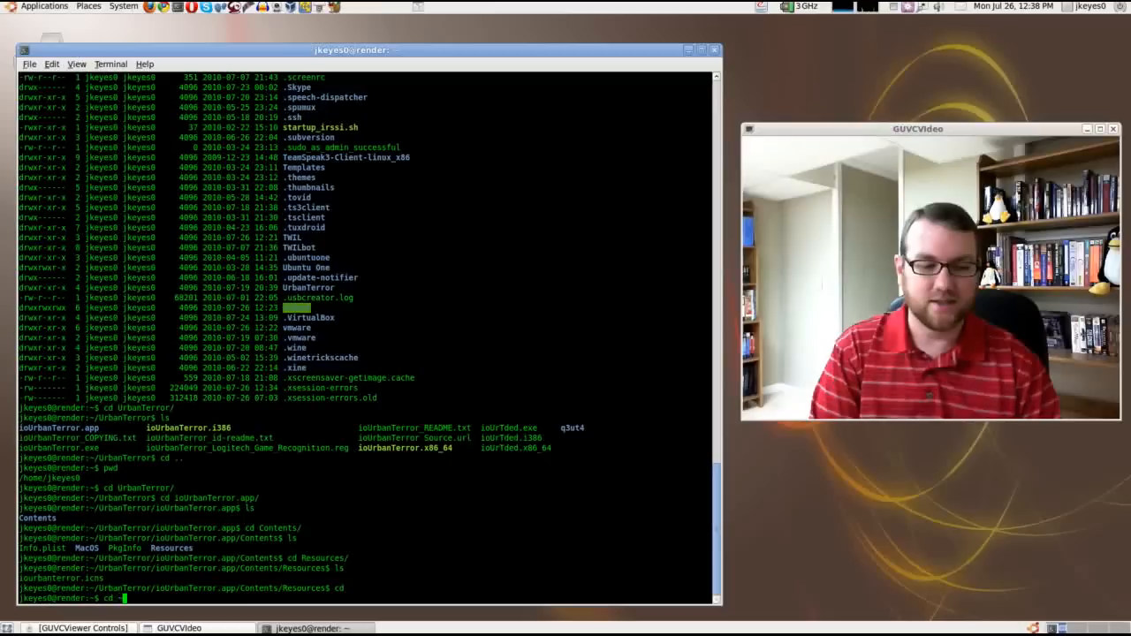
pyautogui.press('Return')
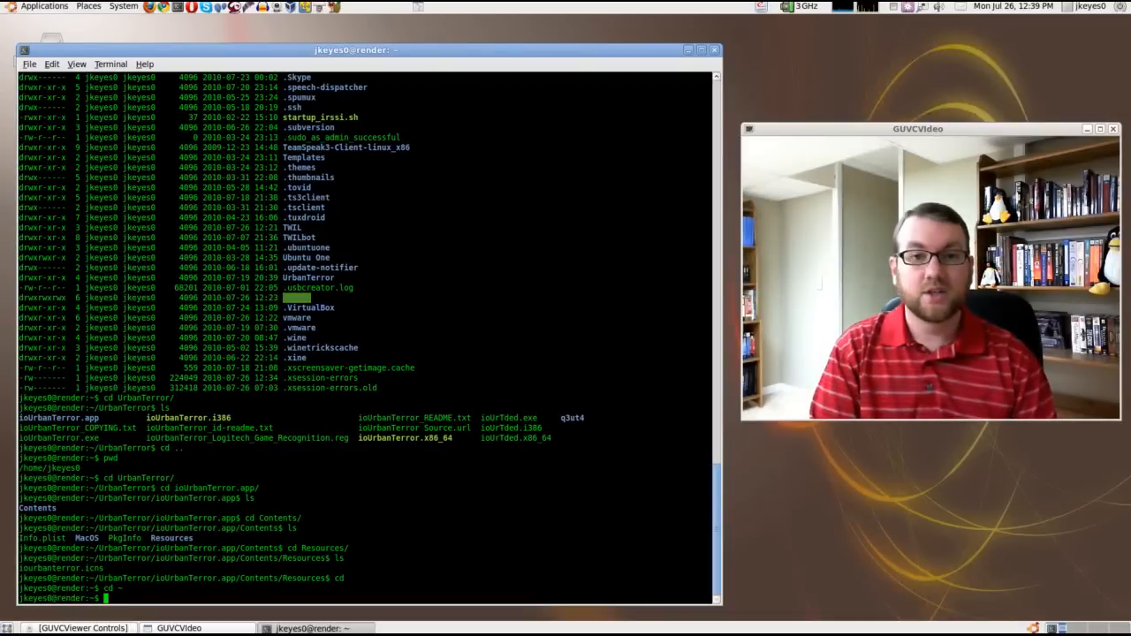
# Create an empty test.txt with touch and start typing nano test.txt
pyautogui.write('touch test.txt')
pyautogui.write('ls')
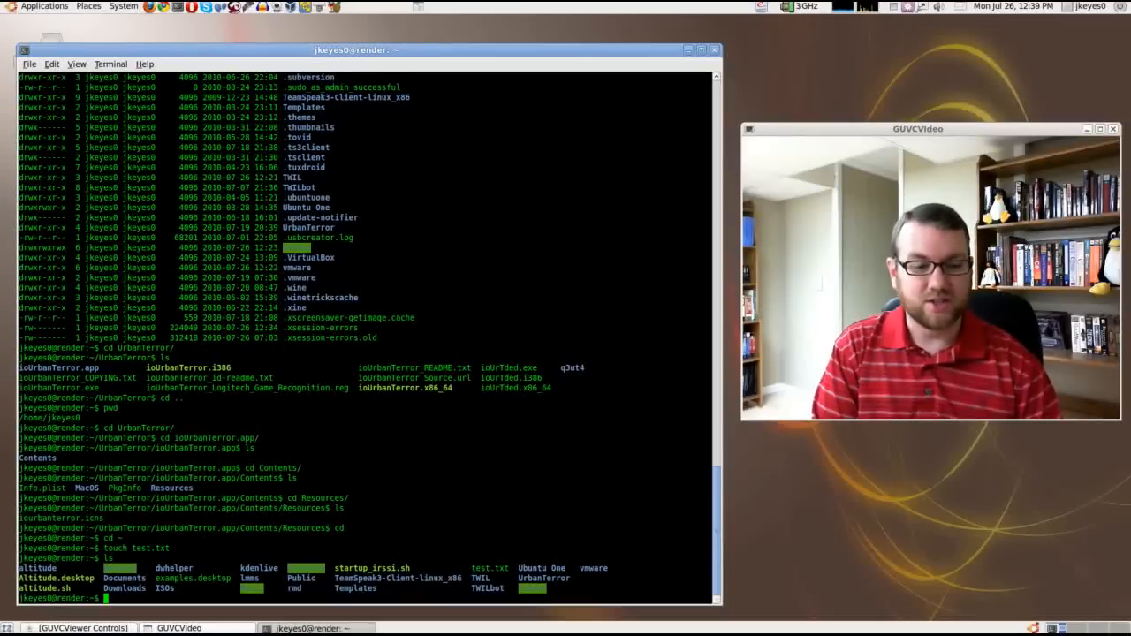
pyautogui.write('nano test.txt')
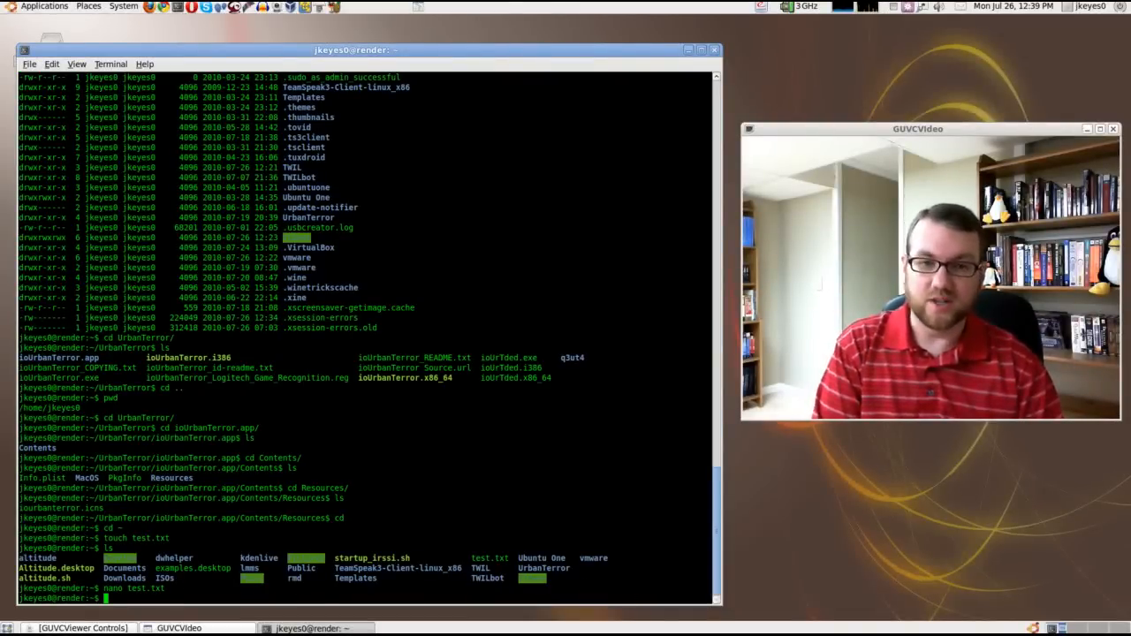
# Delete test.txt with rm and confirm it is gone from the listing
pyautogui.write('rm test.txt')
pyautogui.write('ls')
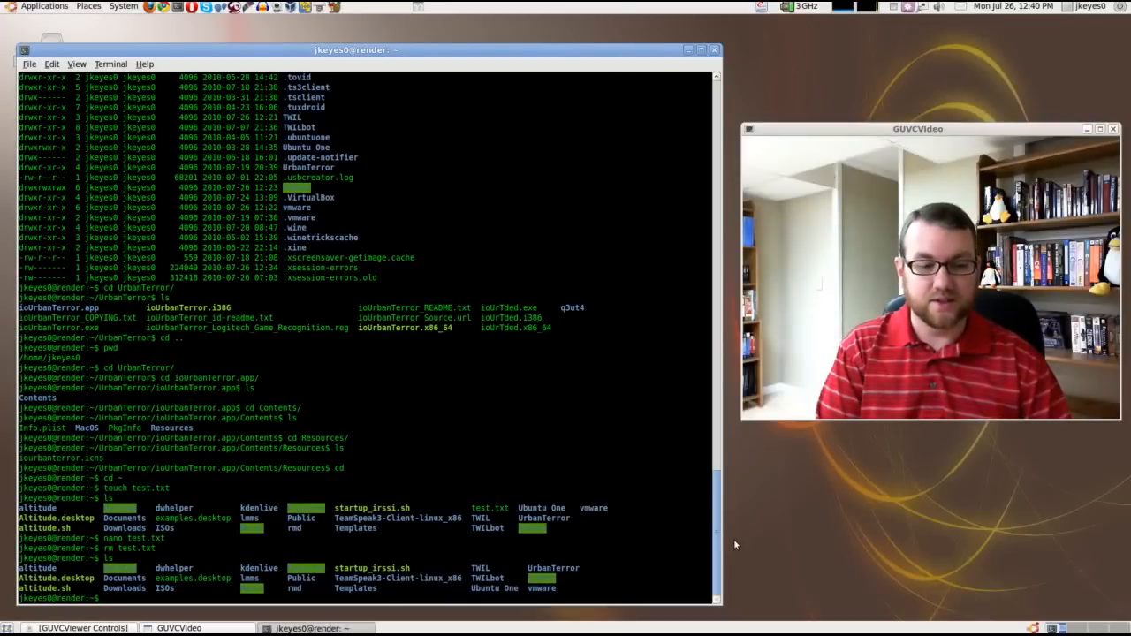
# Make a test folder with mkdir, cd into it and touch an empty test.txt
pyautogui.write('mk')
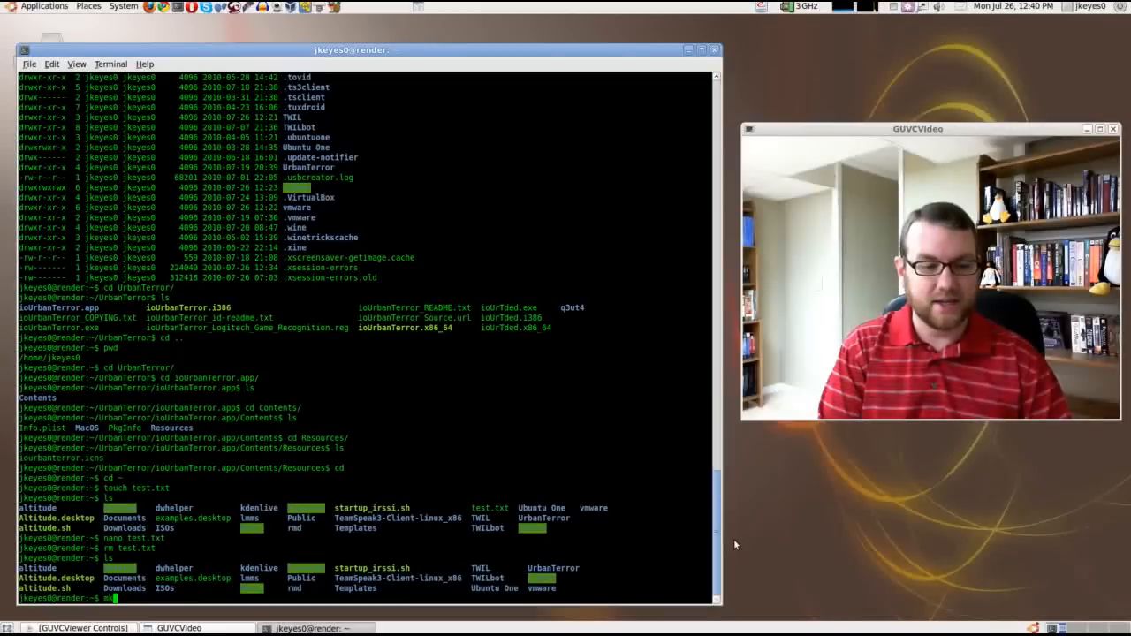
pyautogui.write('kdir test')
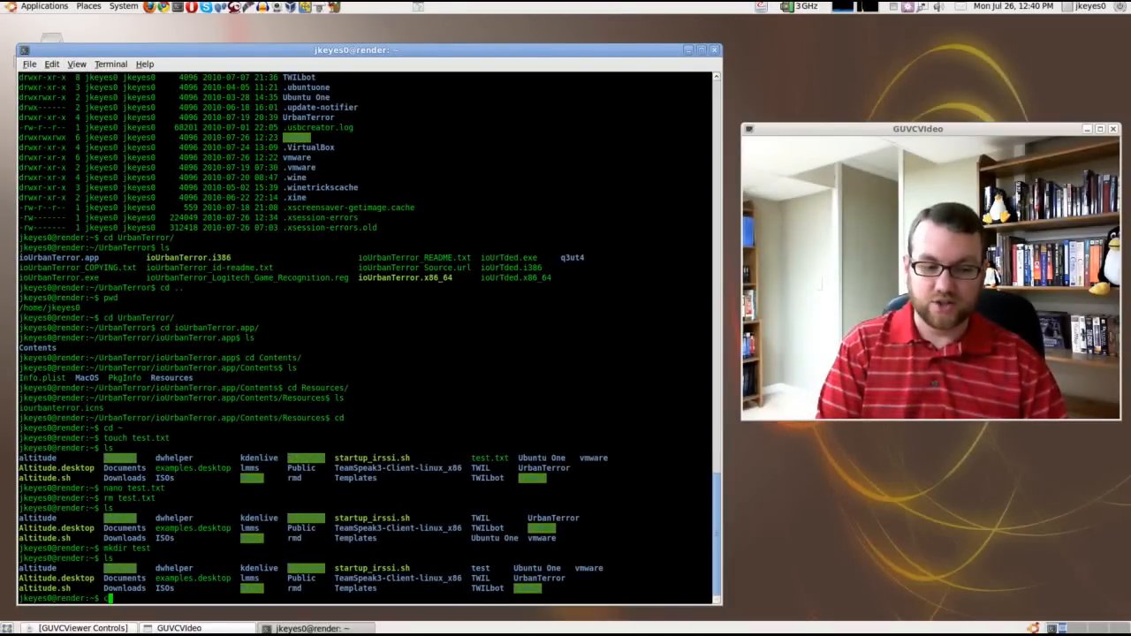
pyautogui.write('cd test')
pyautogui.write('ls')
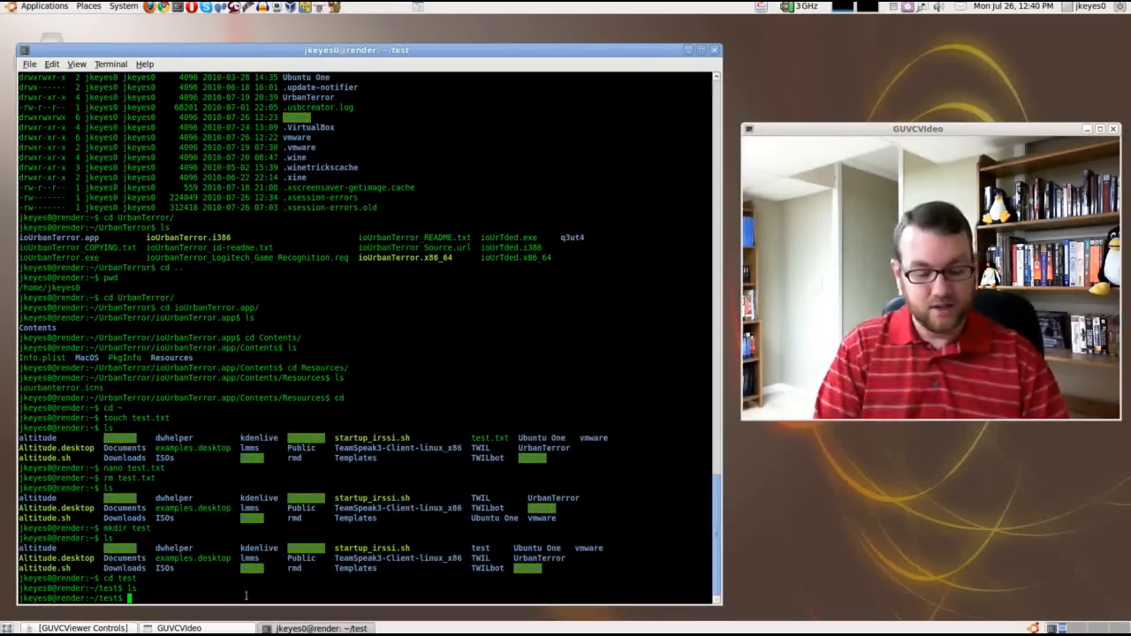
pyautogui.write('touch test.txt')
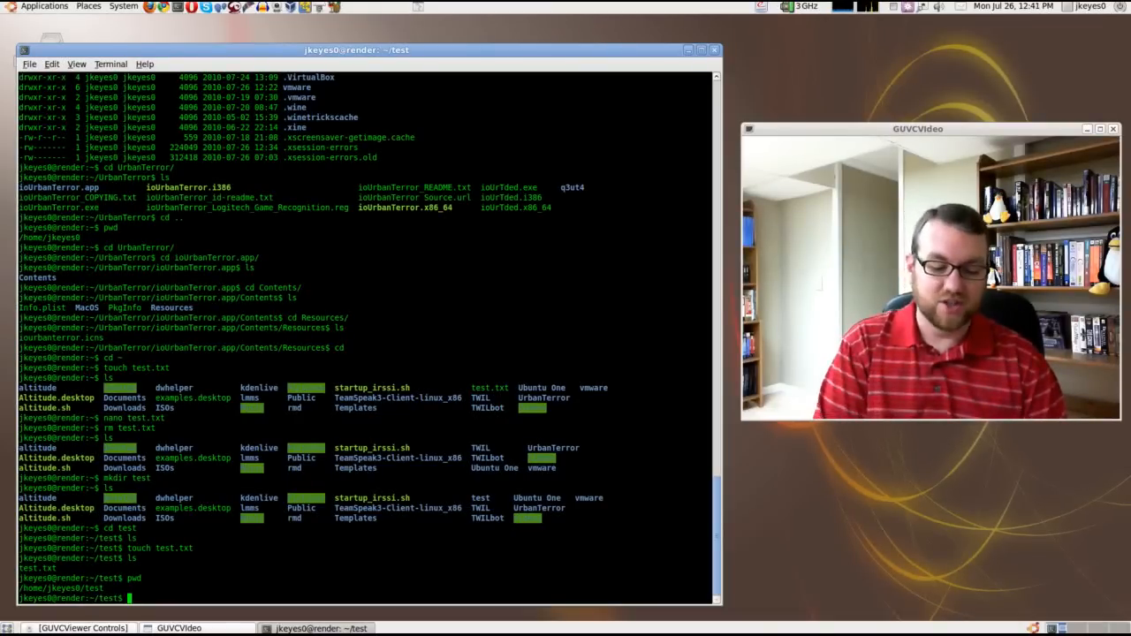
# Return to the home directory with cd .
pyautogui.write('cd ..')
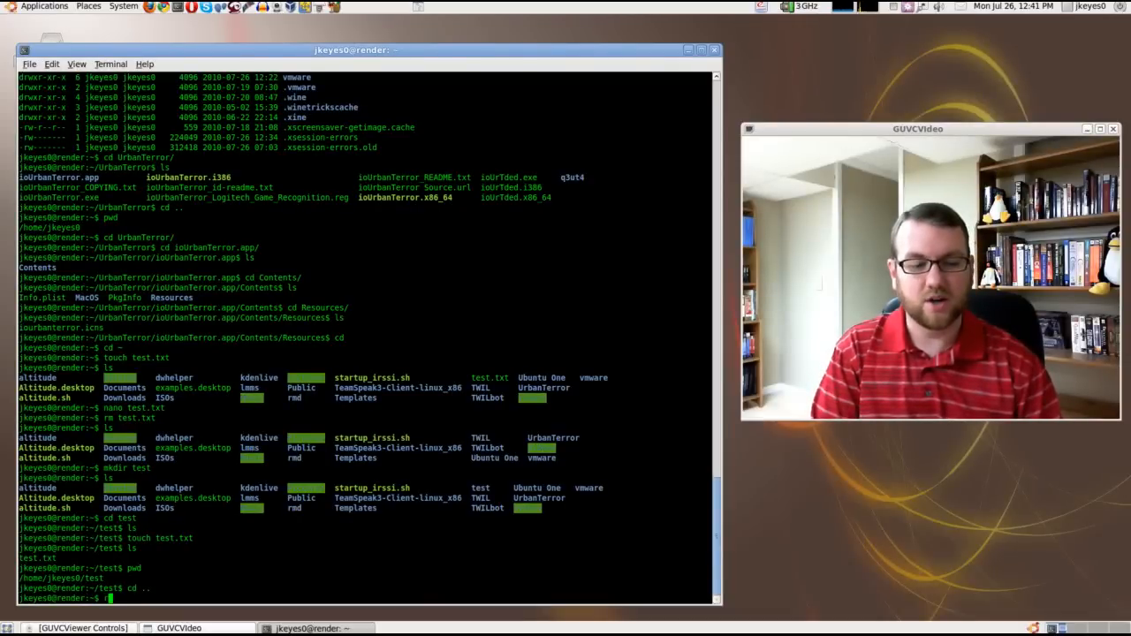
# Force-remove the test folder with rm -rf test and confirm cd test reports no such directory
pyautogui.write('rm -r')
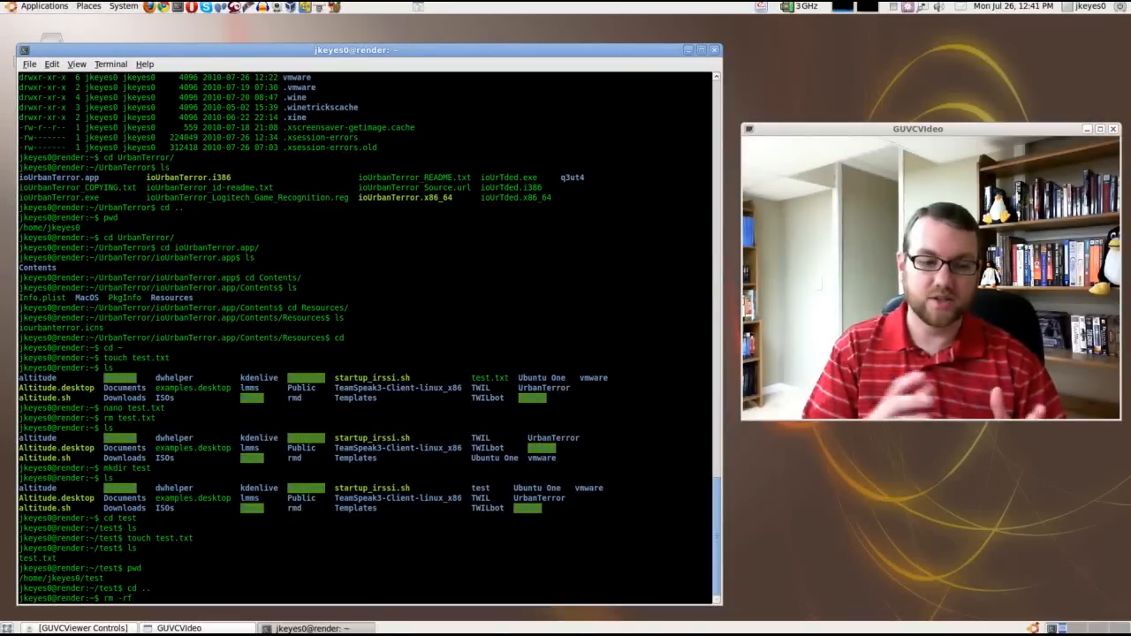
pyautogui.write('f')
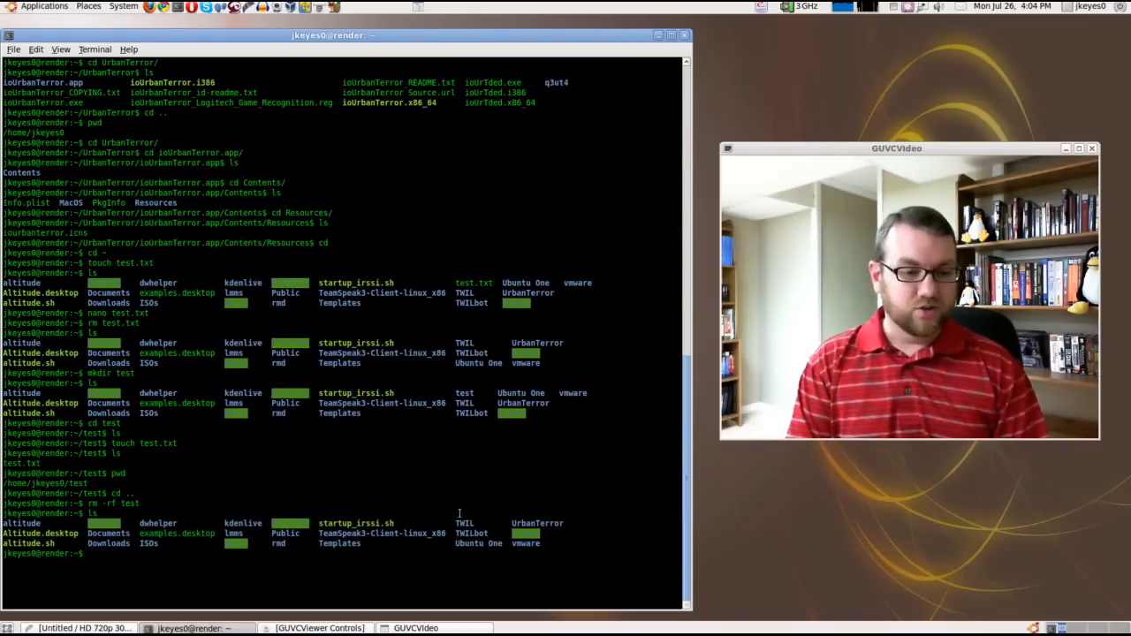
pyautogui.write('cd test')
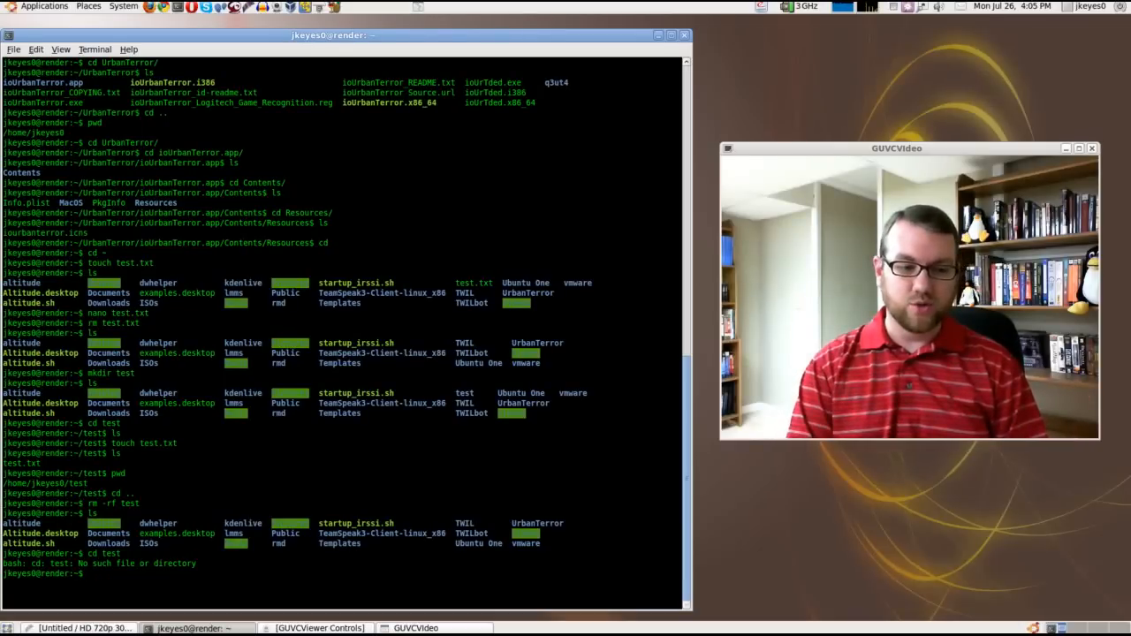
# Copy startup_irssi.sh into the Public folder with cp startup_irssi.sh Public
pyautogui.write('cp')
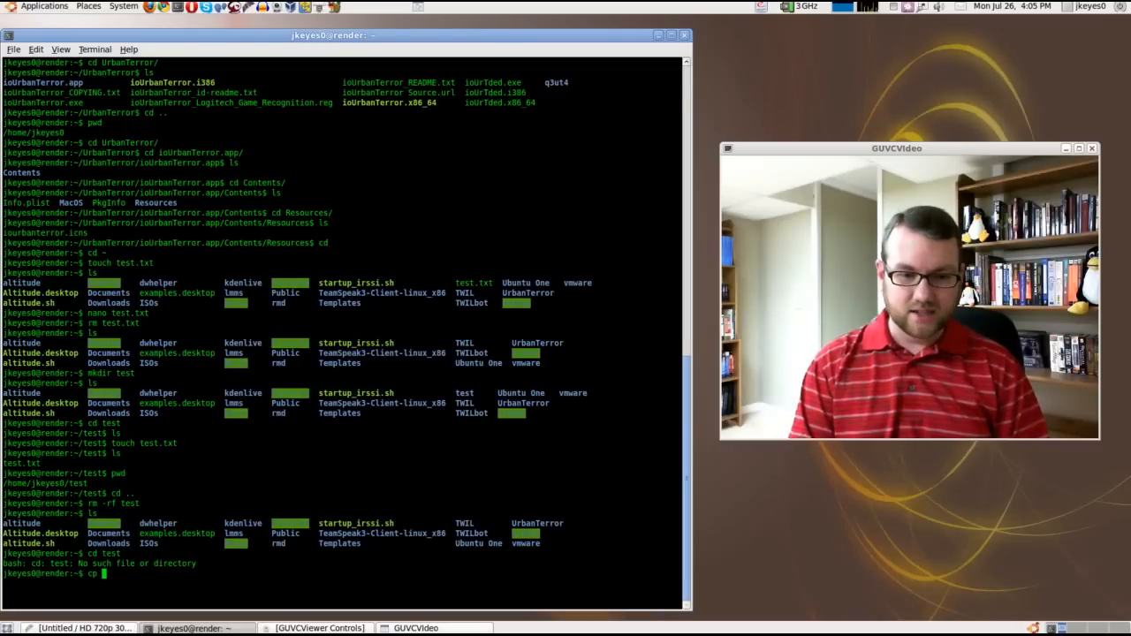
pyautogui.write('startup_irssi.sh')
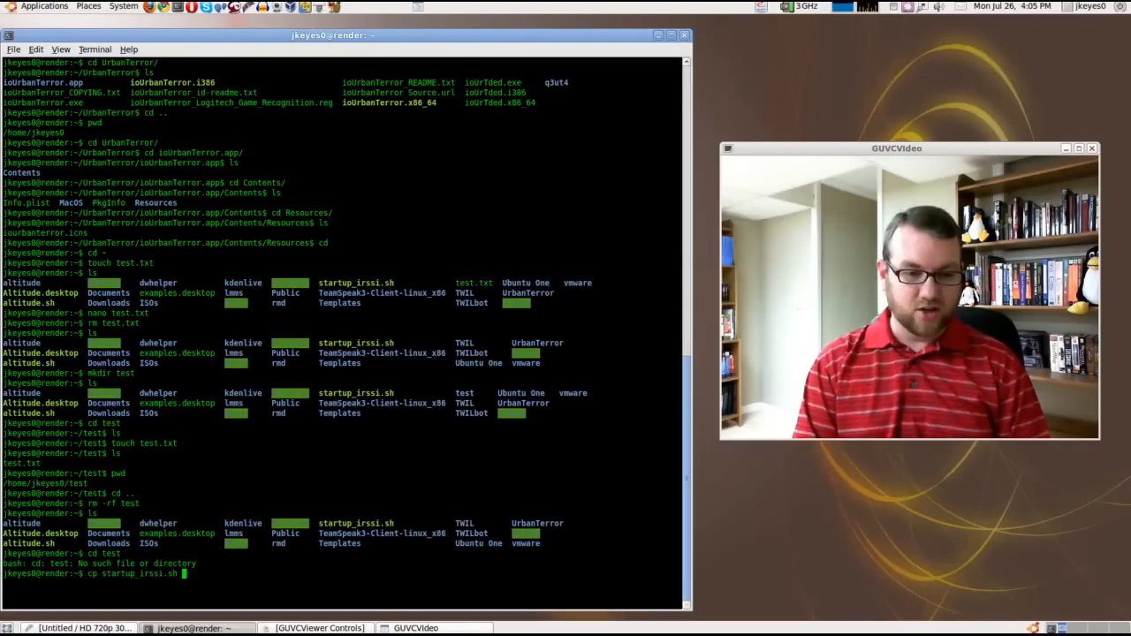
pyautogui.write('Public')
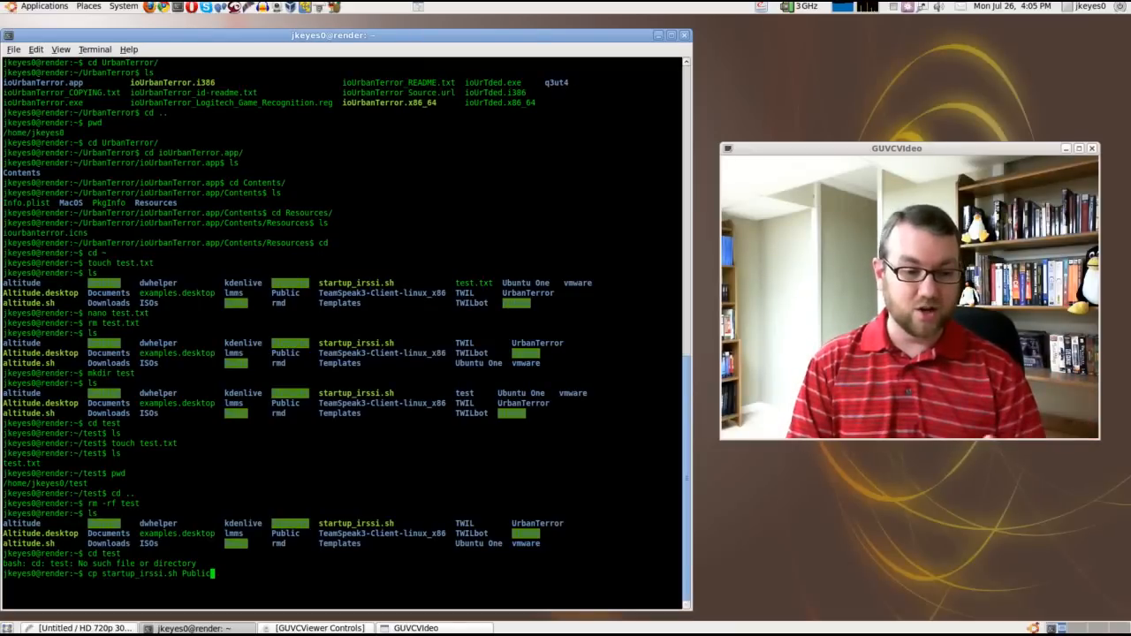
pyautogui.press('Return')
pyautogui.write('cd Public')
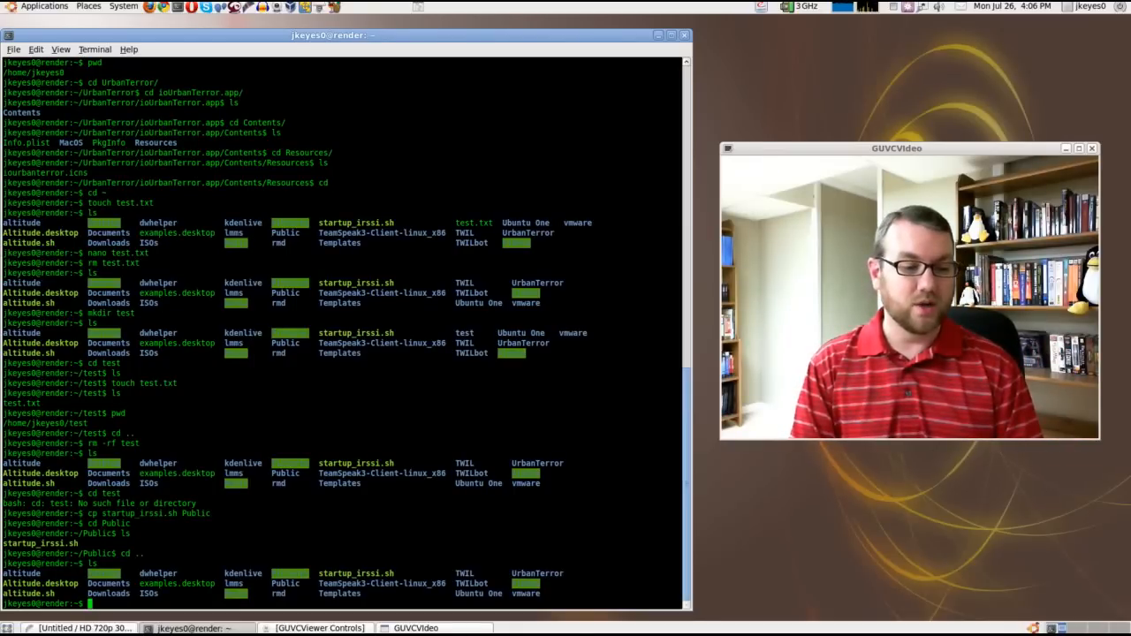
# Move Altitude.desktop into Public as Altitude.test, then list home to confirm it is gone
pyautogui.write('mv Altitude.desktop Publ')
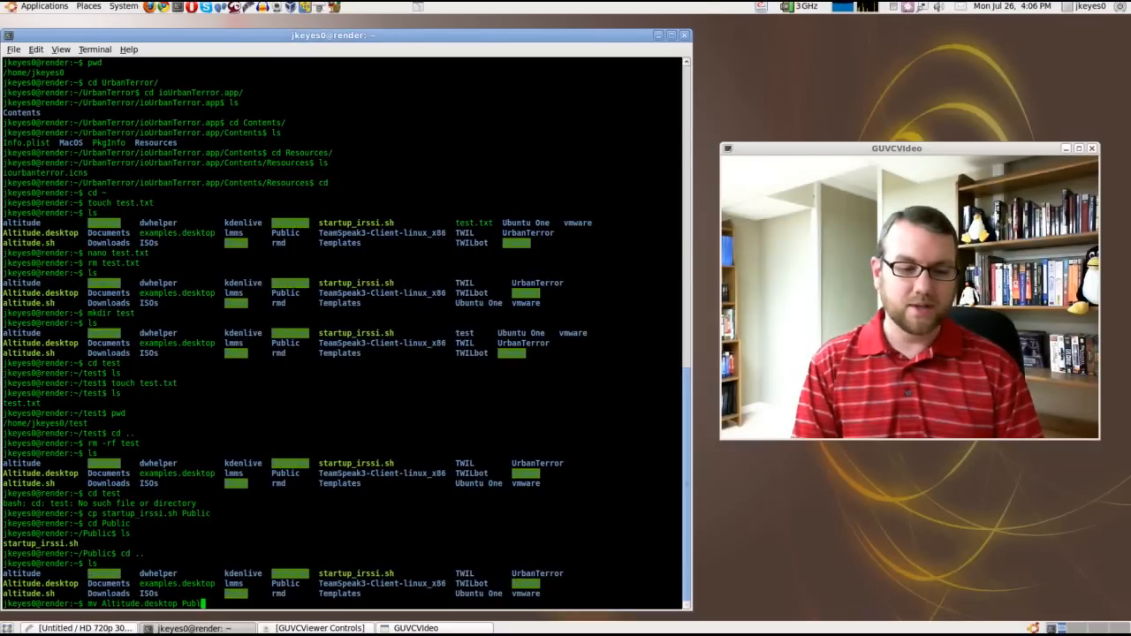
pyautogui.write('/Al')
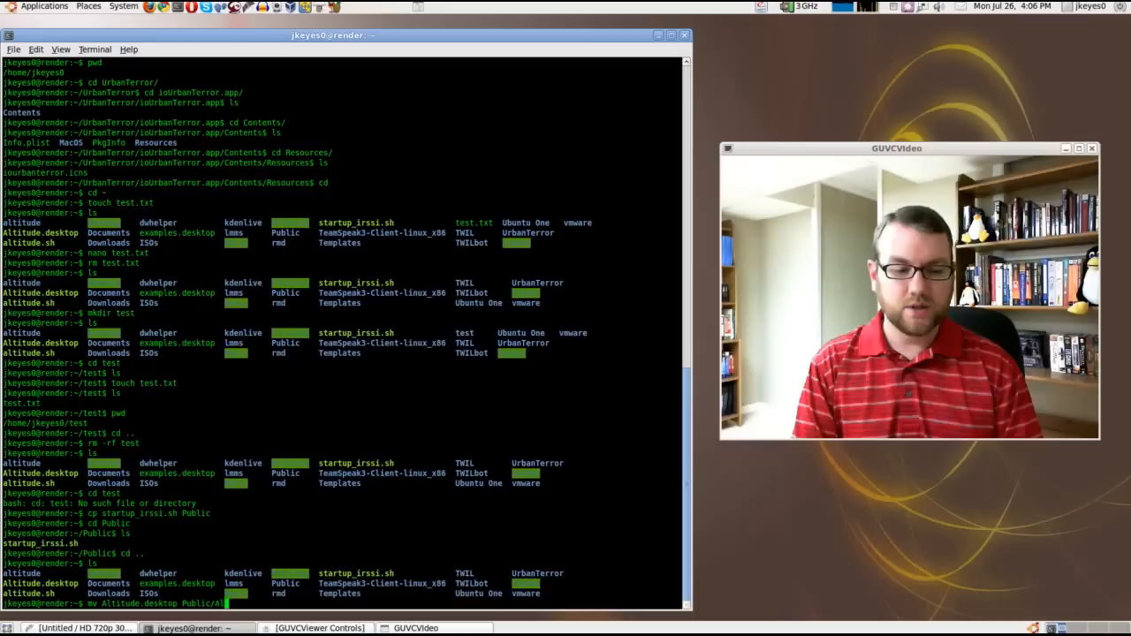
pyautogui.press('Return')
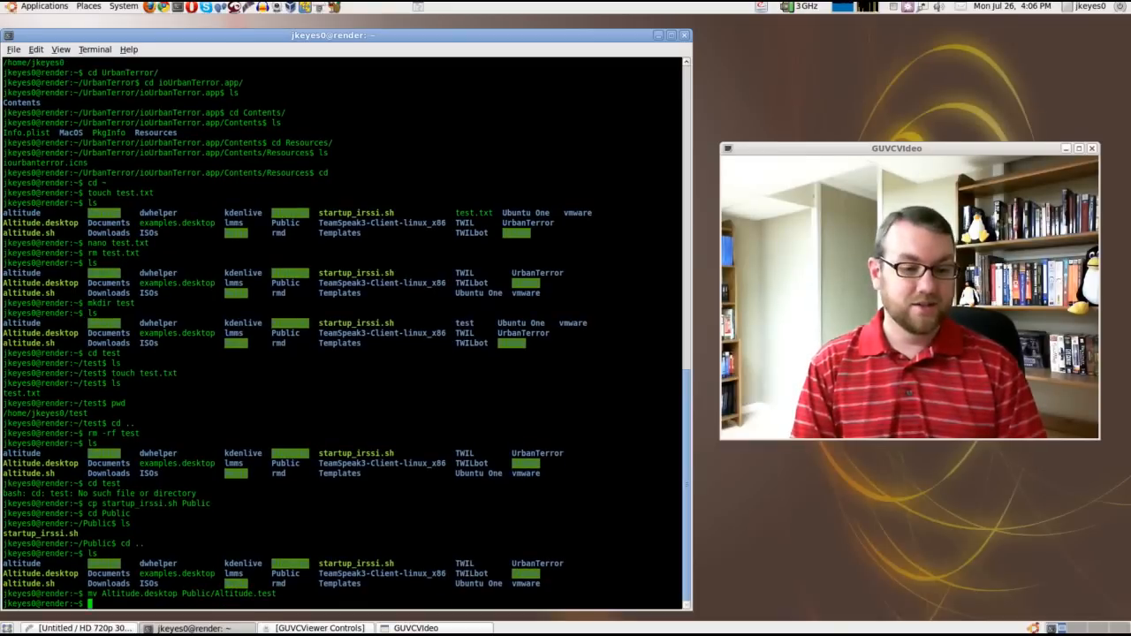
pyautogui.write('ls')
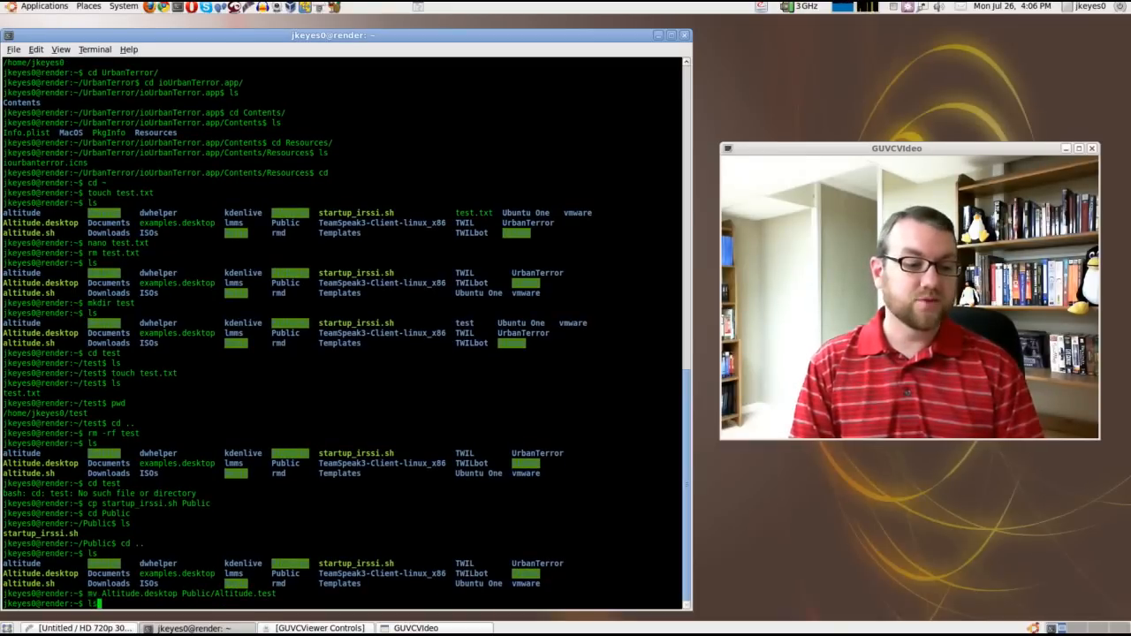
pyautogui.press('Return')
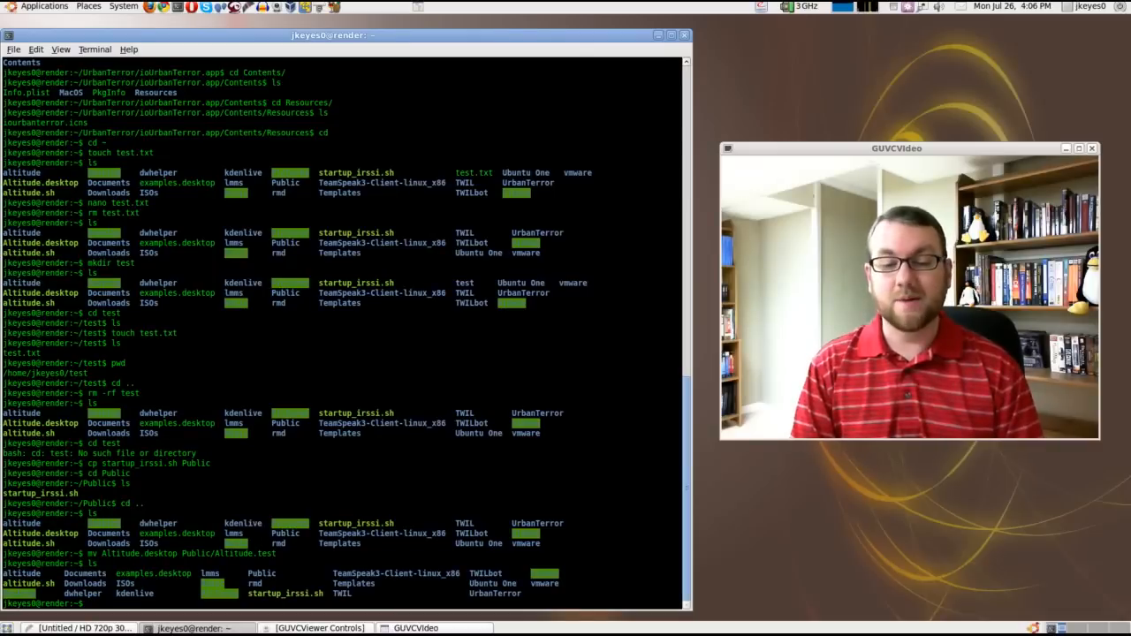
pyautogui.write('cd')
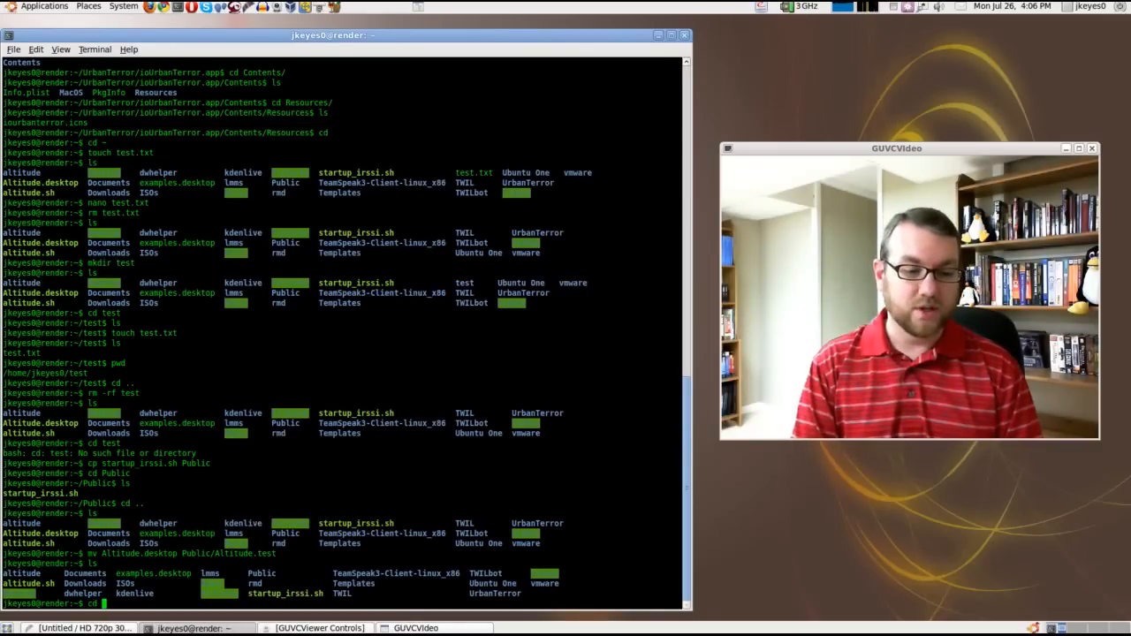